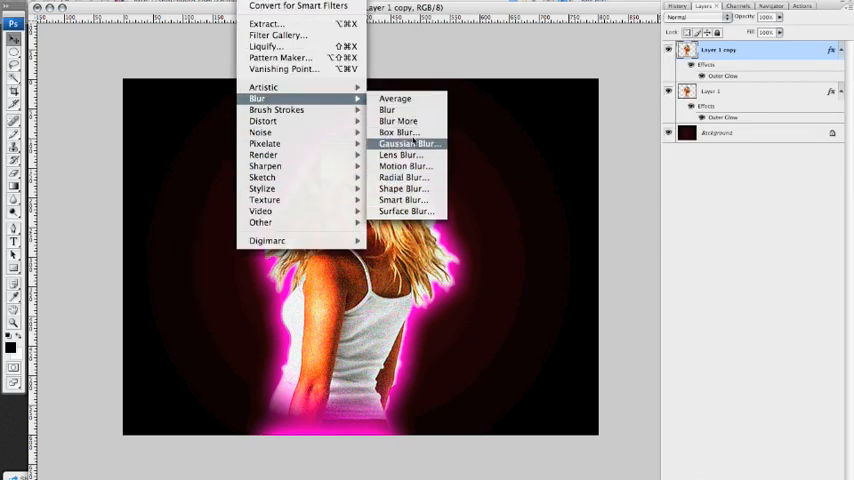
- Apply a Motion Blur to Layer 1 copy and place it below Layer 1
{"action": "left_click", "coordinate": [401, 165]}
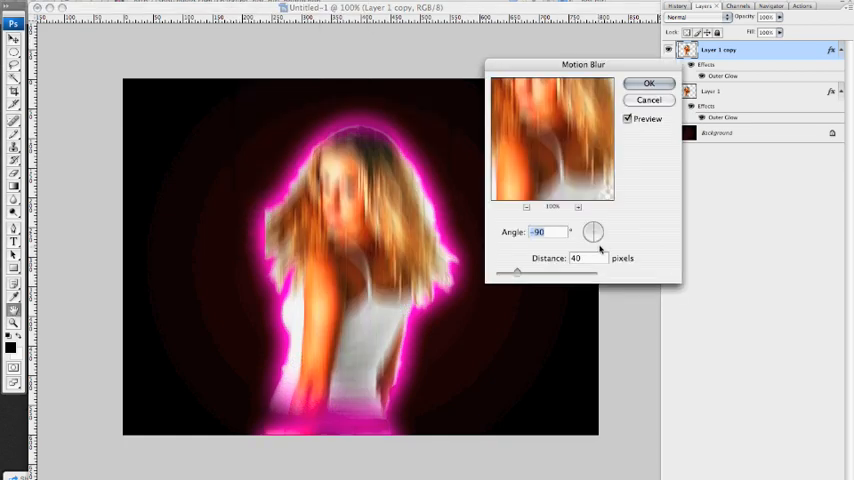
{"action": "left_click_drag", "start_coordinate": [595, 232], "coordinate": [590, 244]}
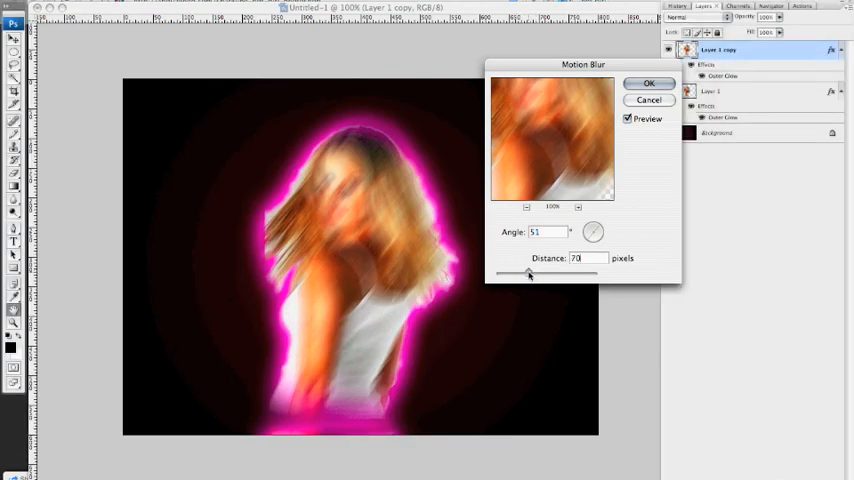
{"action": "left_click", "coordinate": [647, 83]}
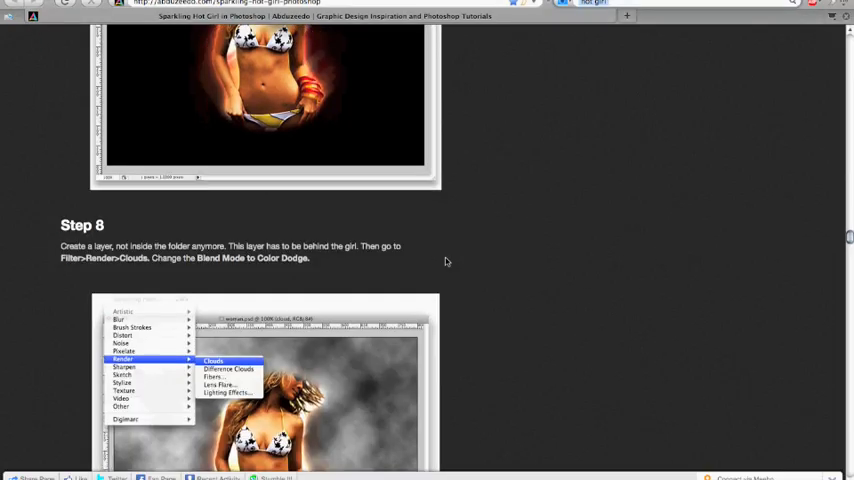
{"action": "scroll", "scroll_direction": "down", "scroll_amount": 3}
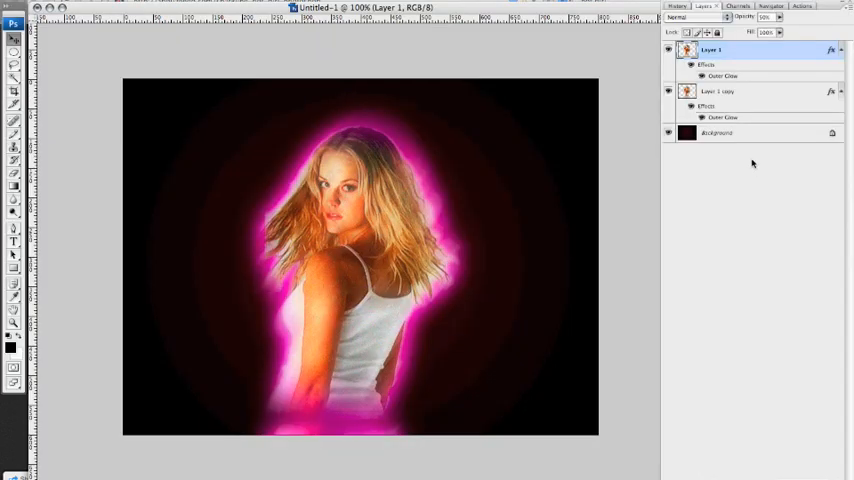
- Add Layer 2 below the woman, render Clouds on it, and change its blend mode
{"action": "left_click", "coordinate": [718, 133]}
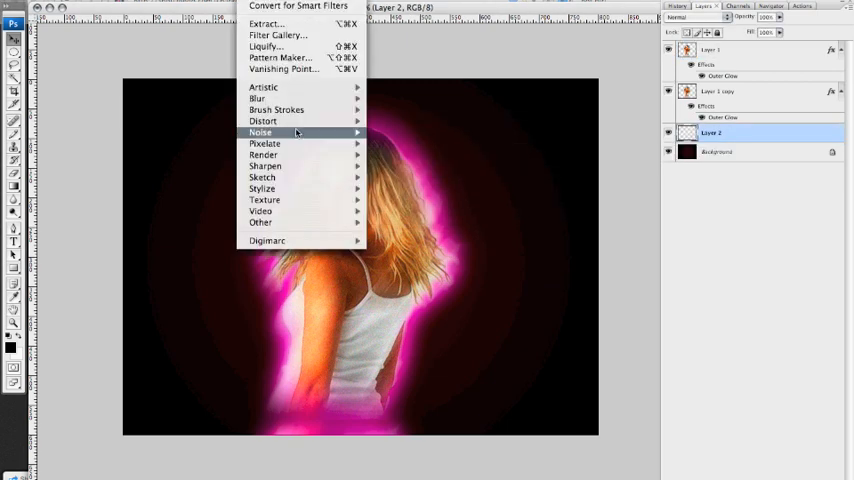
{"action": "mouse_move", "coordinate": [263, 154]}
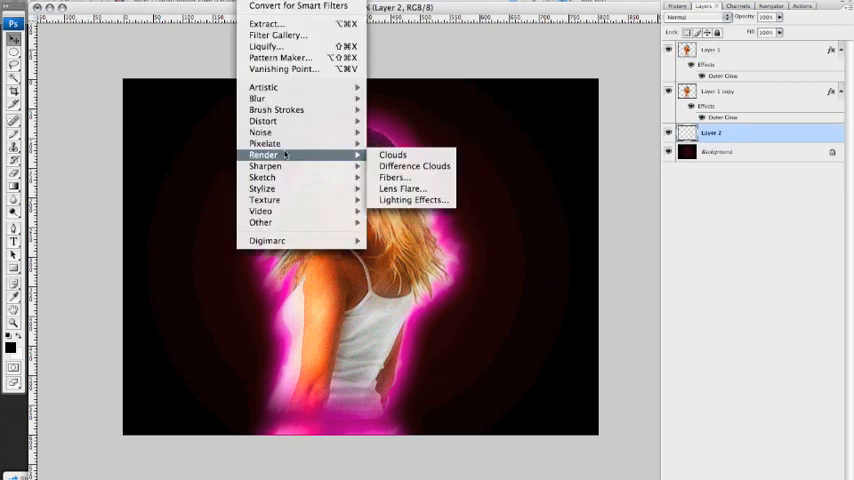
{"action": "mouse_move", "coordinate": [395, 177]}
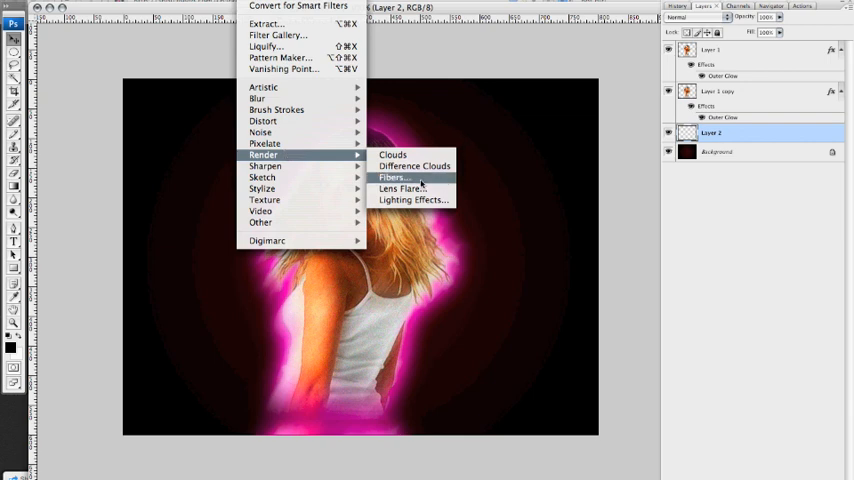
{"action": "left_click", "coordinate": [395, 177]}
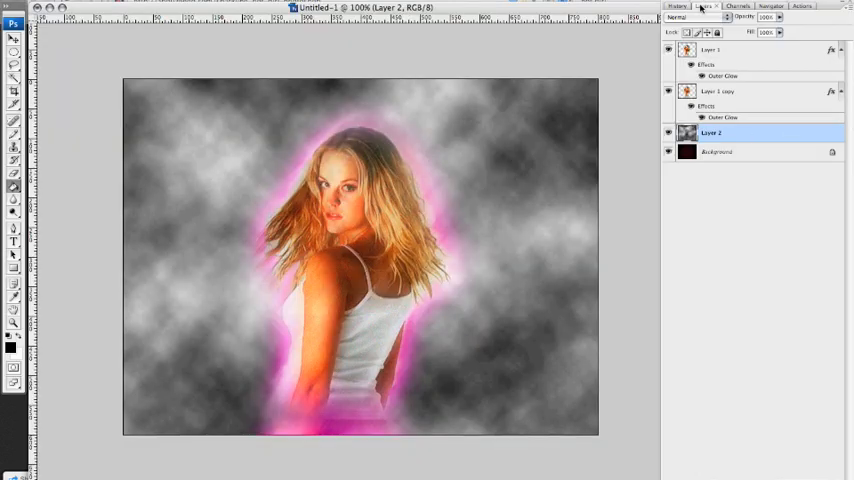
{"action": "left_click", "coordinate": [697, 20]}
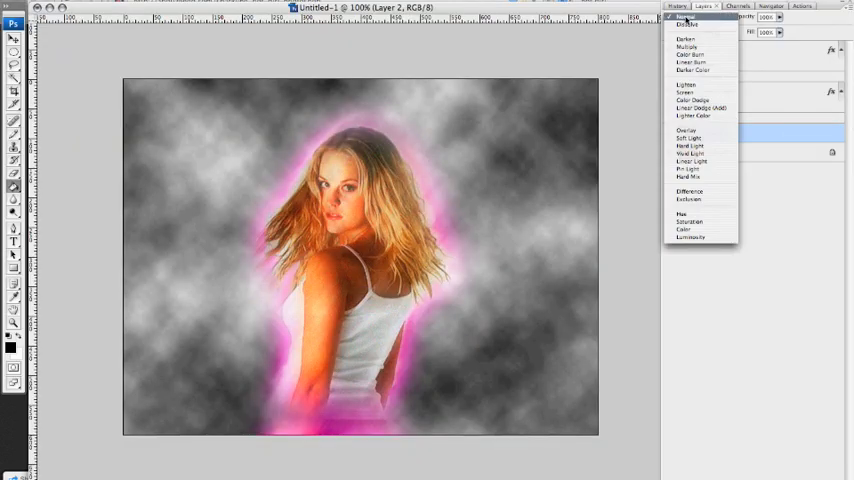
{"action": "left_click", "coordinate": [690, 99]}
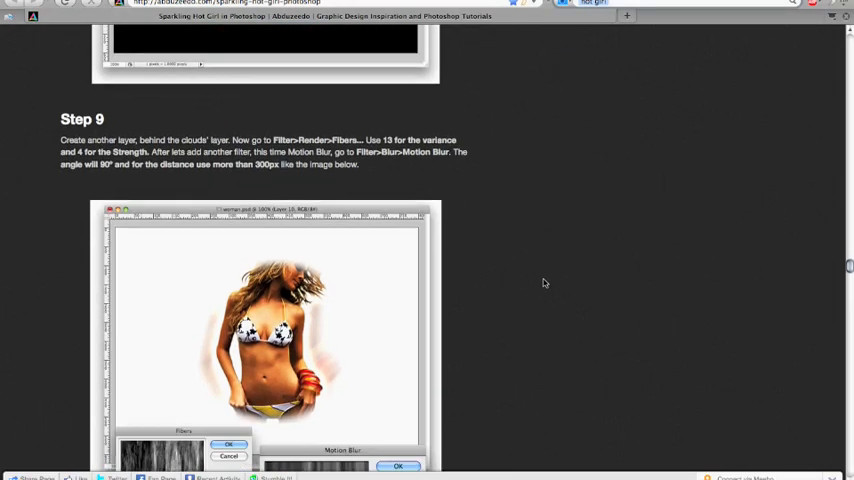
- Switch to Firefox to read the tutorial's Step 9 on the fibers layer
{"action": "key", "text": "Cmd+Tab"}
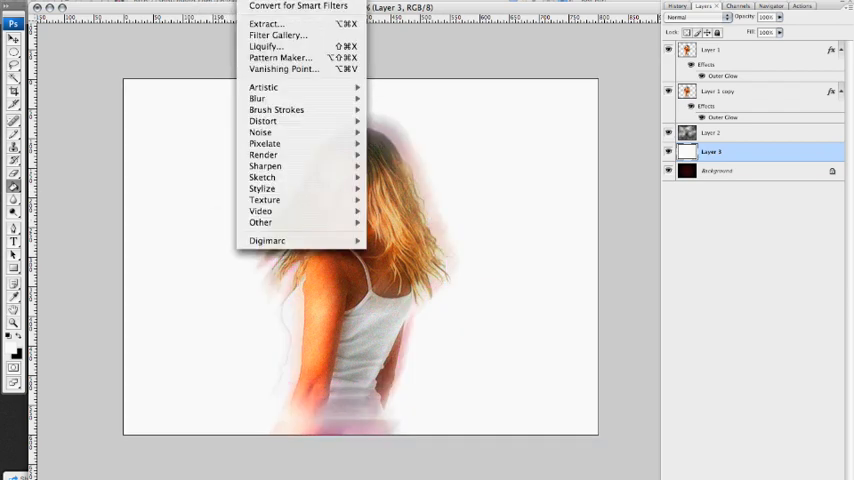
{"action": "mouse_move", "coordinate": [263, 155]}
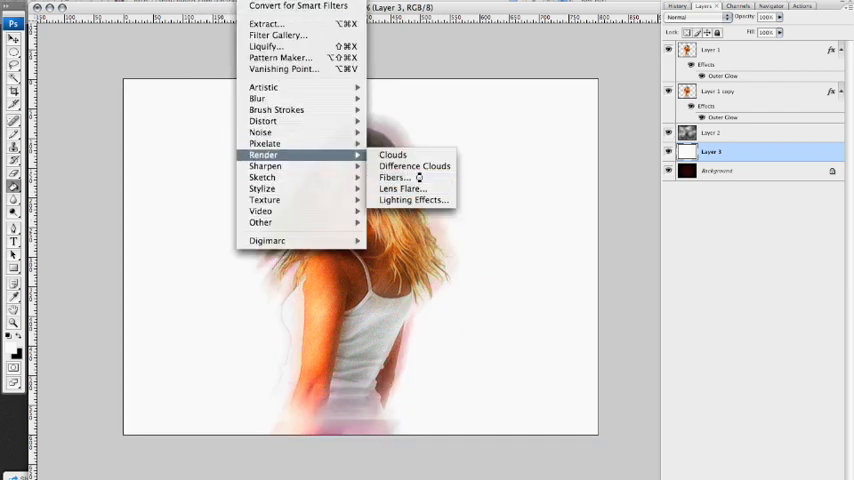
- Render Fibers on Layer 3 with adjusted Variance and Strength, then start a blur filter
{"action": "left_click", "coordinate": [393, 177]}
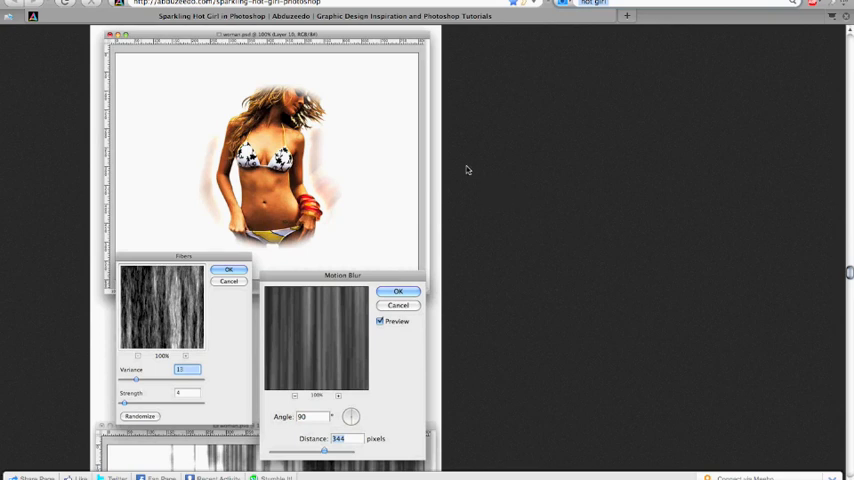
{"action": "scroll", "scroll_direction": "down", "scroll_amount": 3}
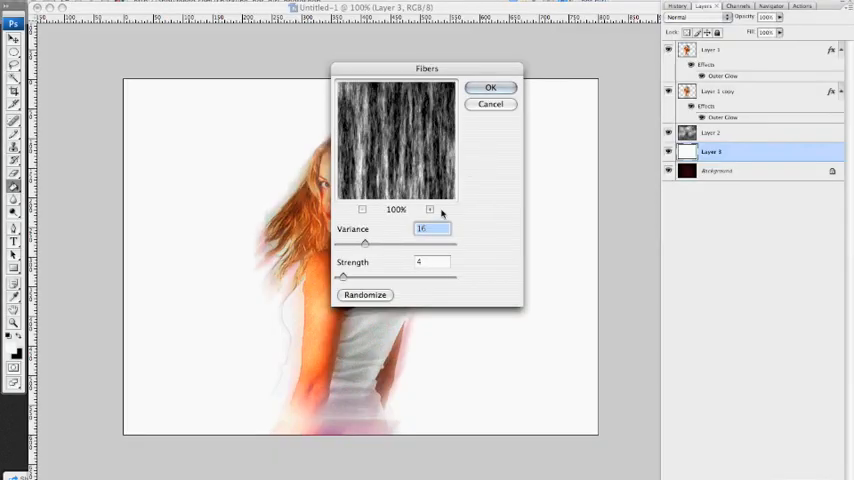
{"action": "left_click", "coordinate": [491, 87]}
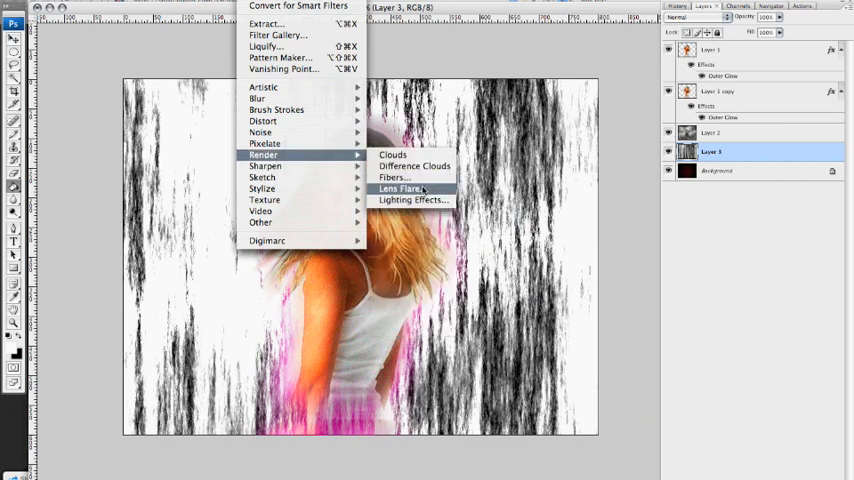
{"action": "mouse_move", "coordinate": [263, 120]}
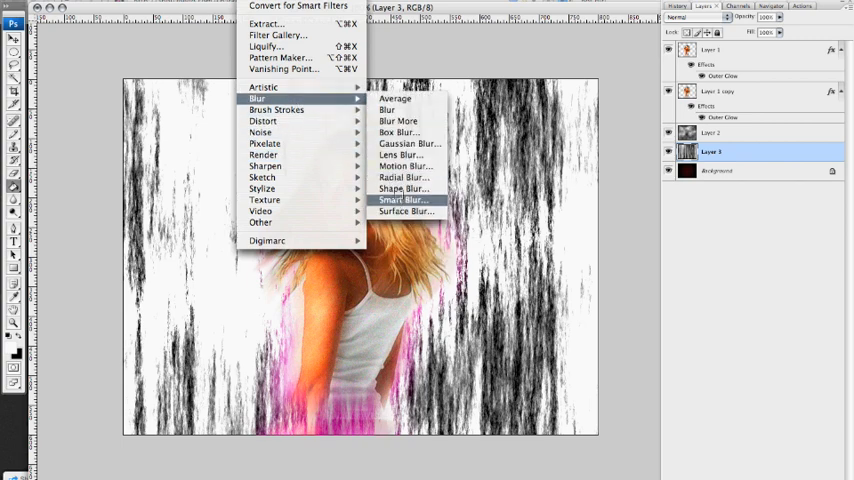
{"action": "left_click", "coordinate": [406, 166]}
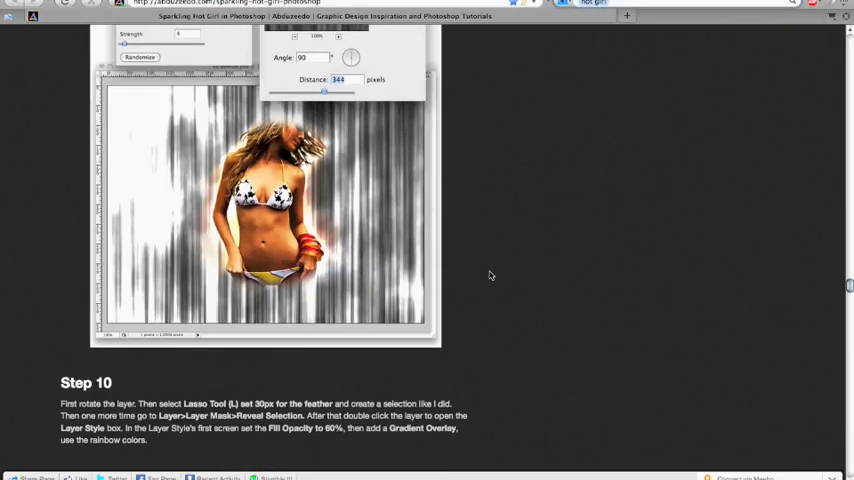
- Scroll the tutorial through Step 10 and its Layer Style screenshots
{"action": "scroll", "scroll_direction": "down", "scroll_amount": 3}
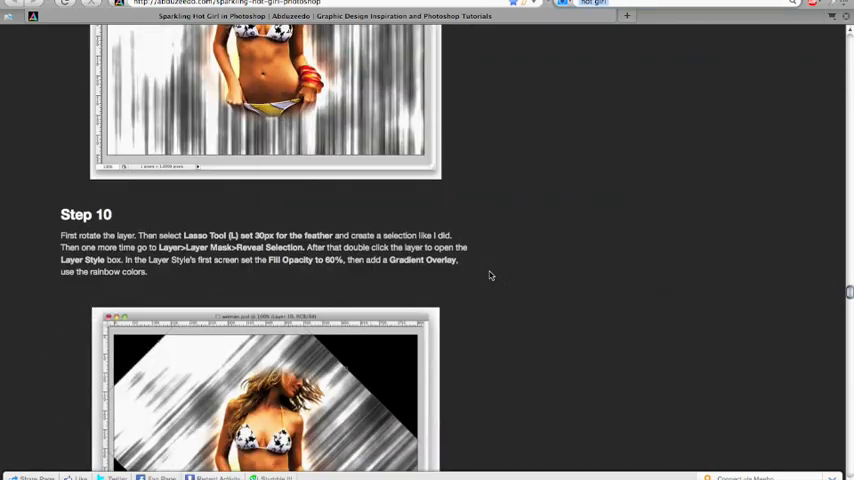
{"action": "scroll", "scroll_direction": "down", "scroll_amount": 3}
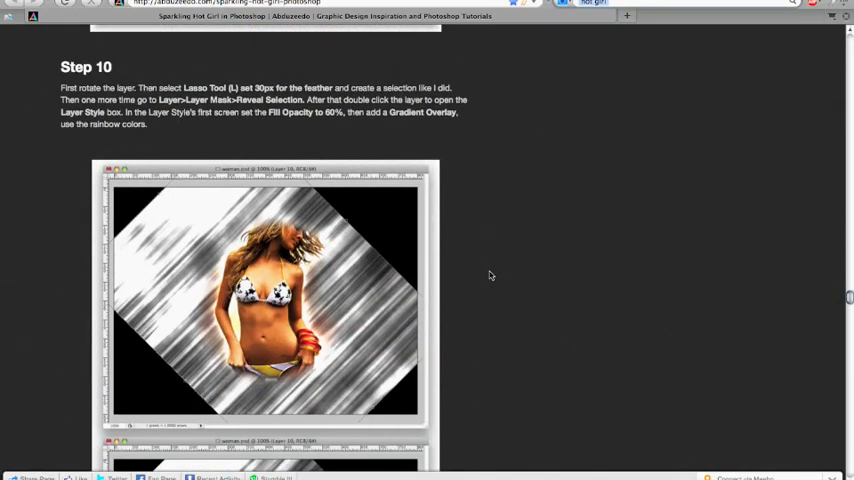
{"action": "scroll", "scroll_direction": "down", "scroll_amount": 3}
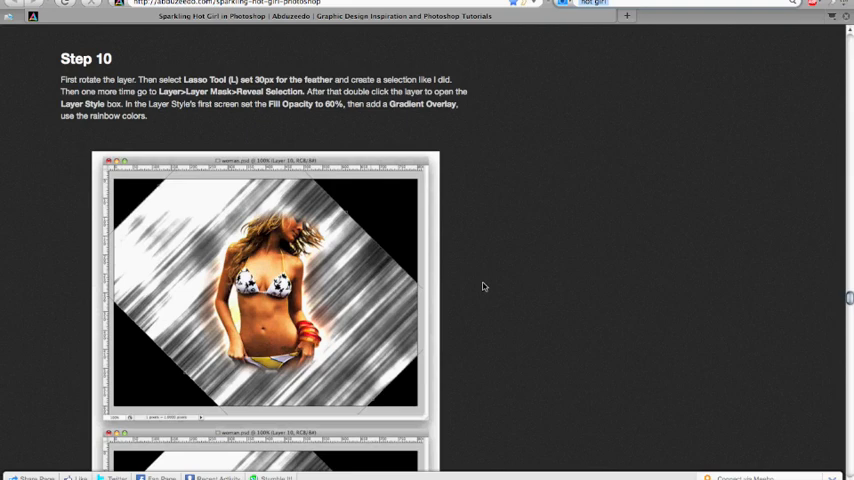
{"action": "scroll", "scroll_direction": "down", "scroll_amount": 3}
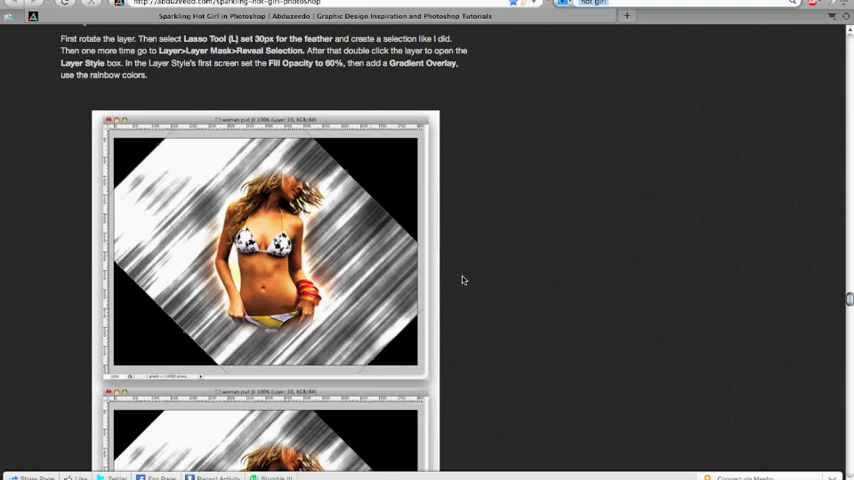
{"action": "scroll", "scroll_direction": "down", "scroll_amount": 3}
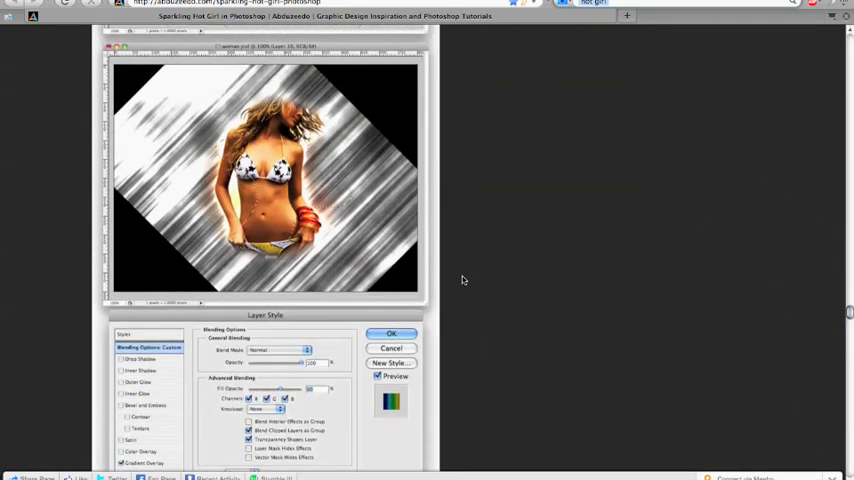
{"action": "scroll", "scroll_direction": "down", "scroll_amount": 3}
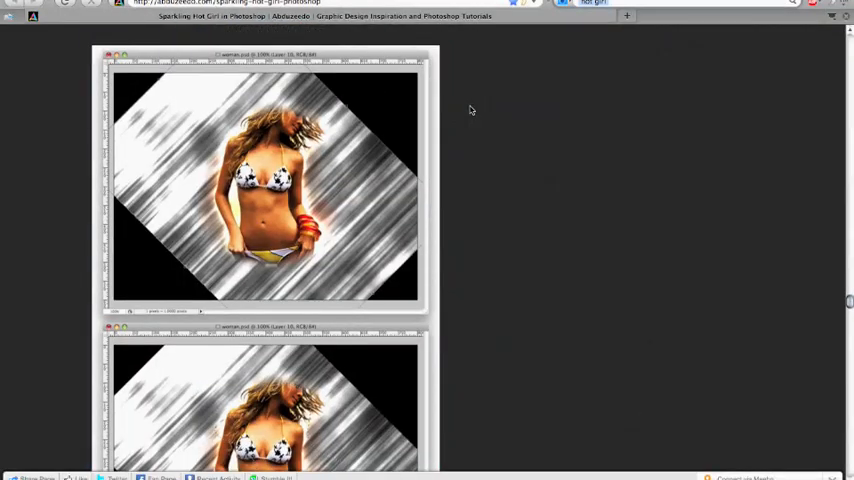
{"action": "scroll", "scroll_direction": "down", "scroll_amount": 3}
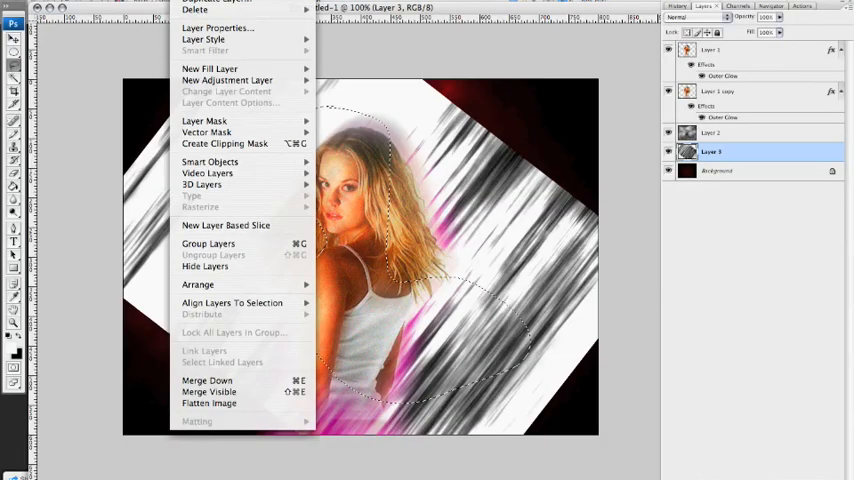
- Add a Reveal Selection layer mask to Layer 3 from the feathered selection
{"action": "left_click", "coordinate": [205, 12]}
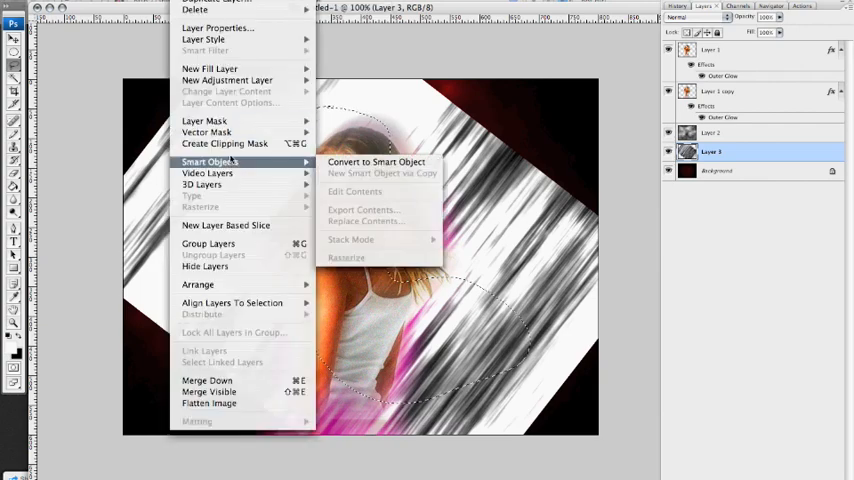
{"action": "mouse_move", "coordinate": [204, 120]}
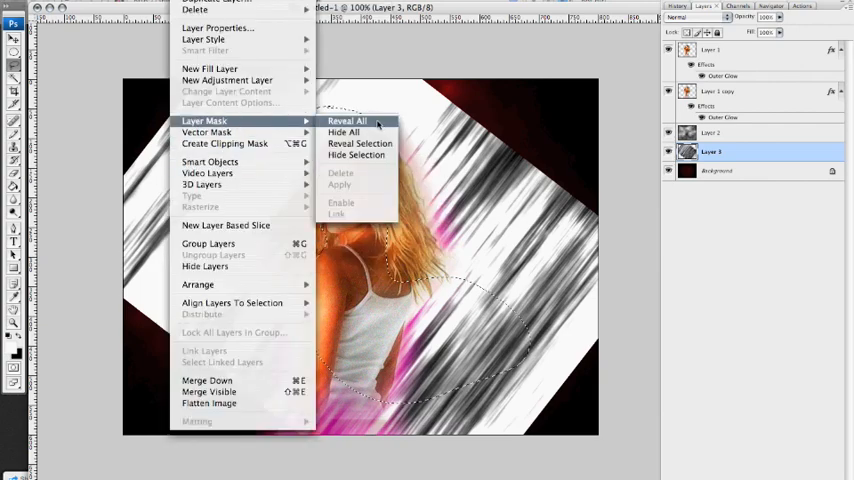
{"action": "left_click", "coordinate": [347, 120]}
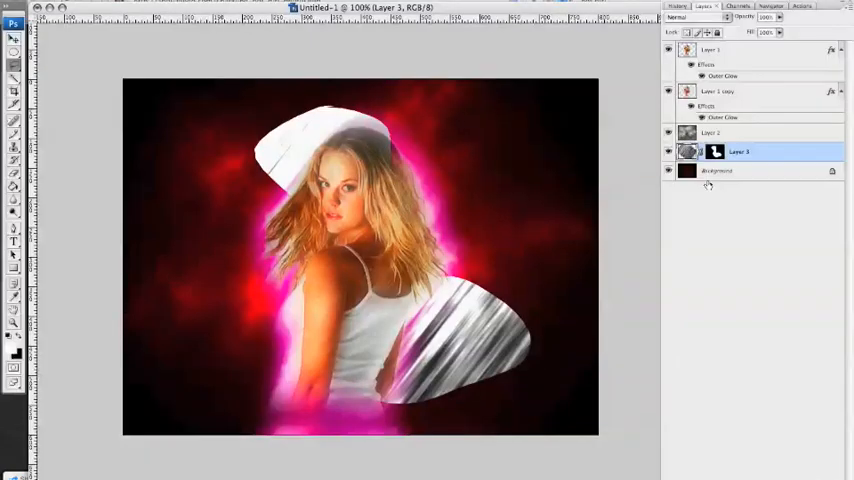
- Give the streak layer 60% opacity and a Spectrum Gradient Overlay via Blending Options
{"action": "right_click", "coordinate": [738, 151]}
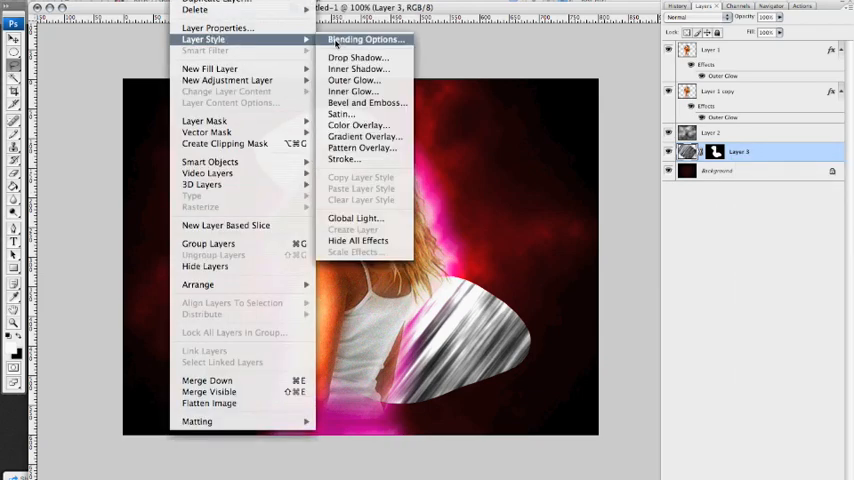
{"action": "left_click", "coordinate": [370, 39]}
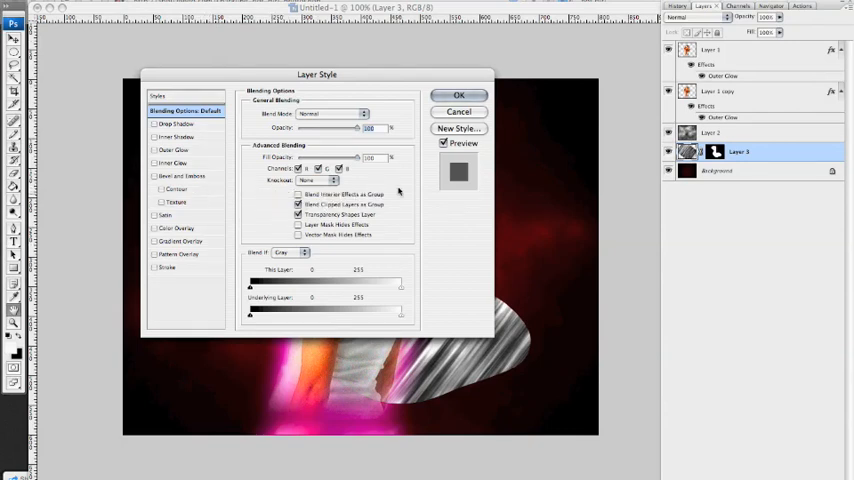
{"action": "key", "text": "cmd+tab"}
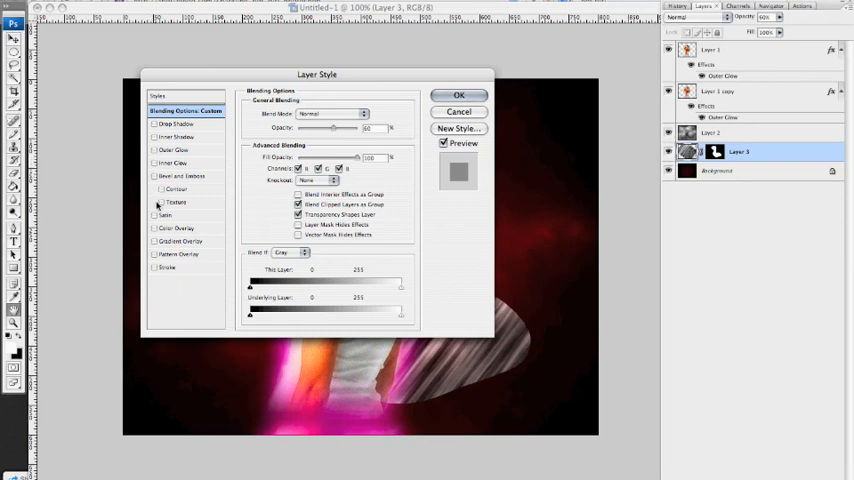
{"action": "left_click", "coordinate": [180, 241]}
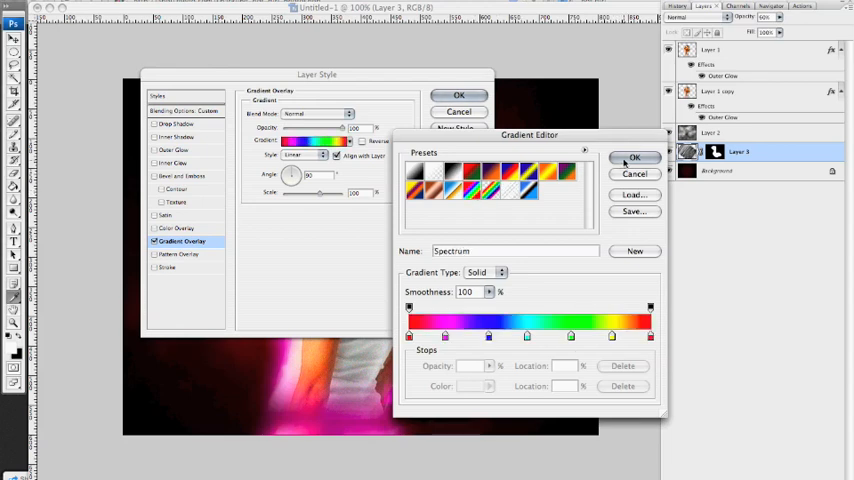
{"action": "left_click", "coordinate": [634, 158]}
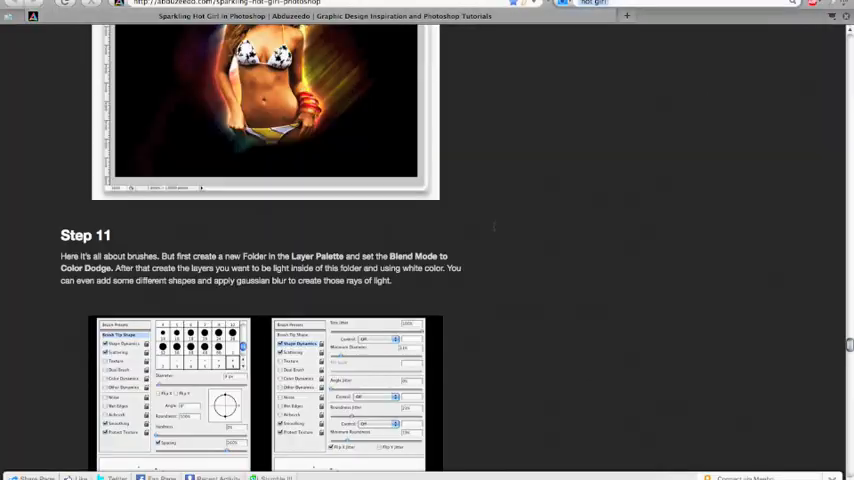
- Scroll the tutorial past Step 11's brush settings to the final image
{"action": "scroll", "scroll_direction": "down", "scroll_amount": 3}
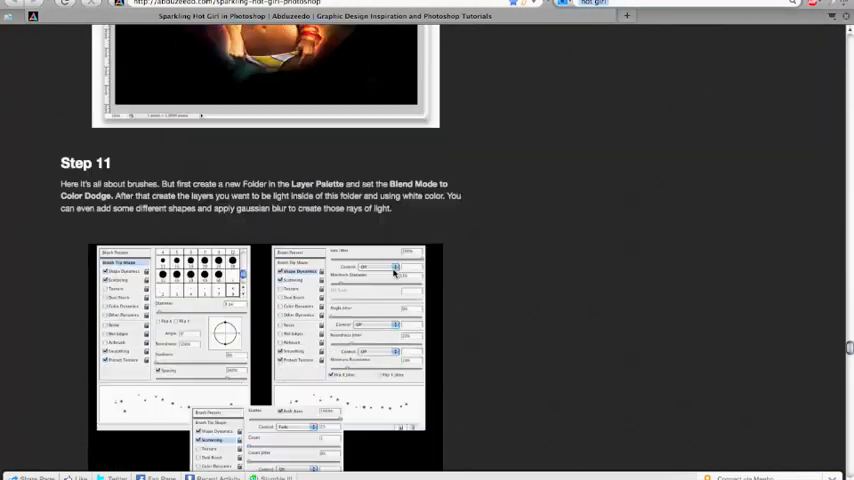
{"action": "scroll", "scroll_direction": "down", "scroll_amount": 3}
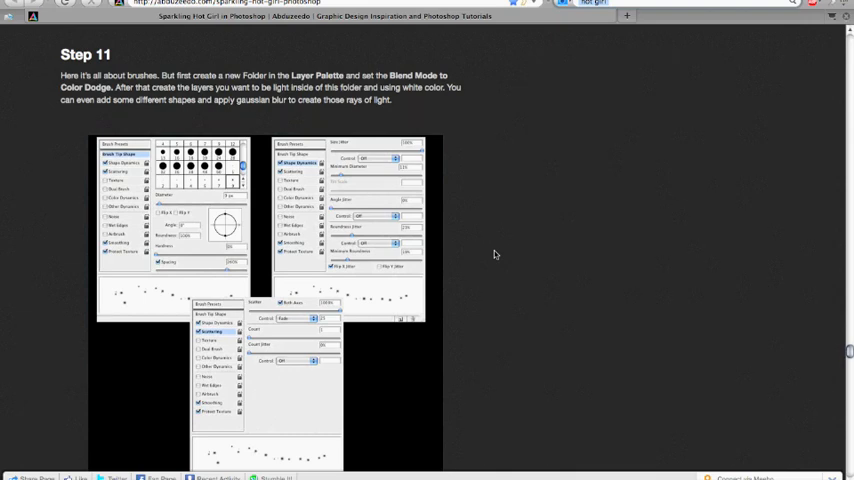
{"action": "scroll", "scroll_direction": "down", "scroll_amount": 3}
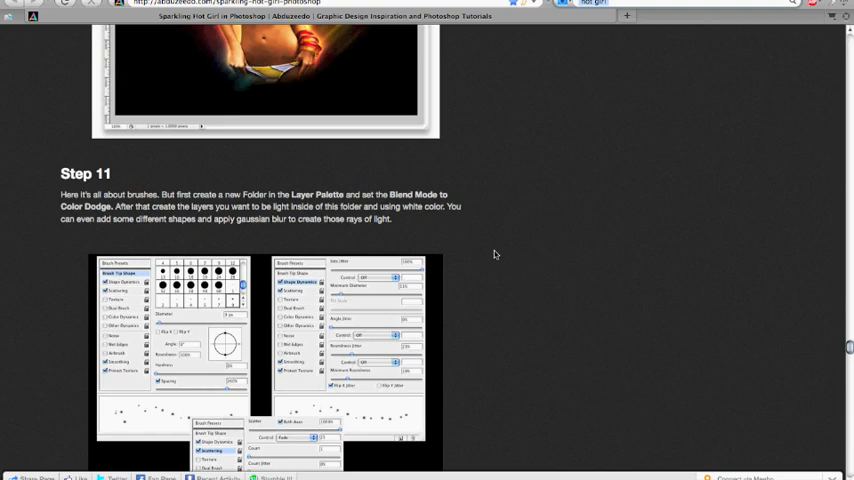
{"action": "scroll", "scroll_direction": "down", "scroll_amount": 3}
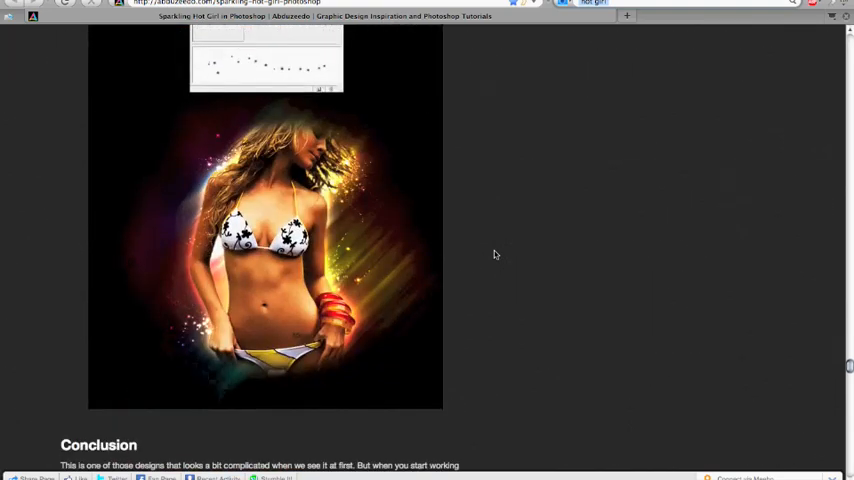
{"action": "scroll", "scroll_direction": "down", "scroll_amount": 3}
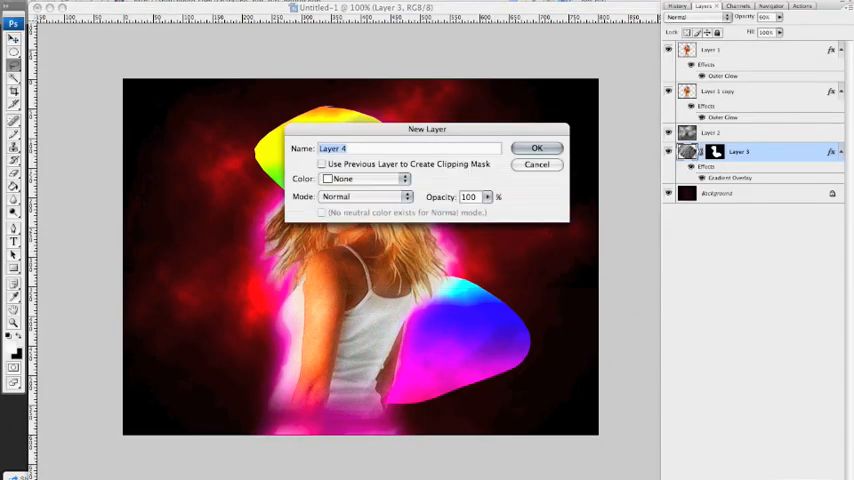
- Confirm the New Layer dialog to create Layer 4
{"action": "left_click", "coordinate": [537, 148]}
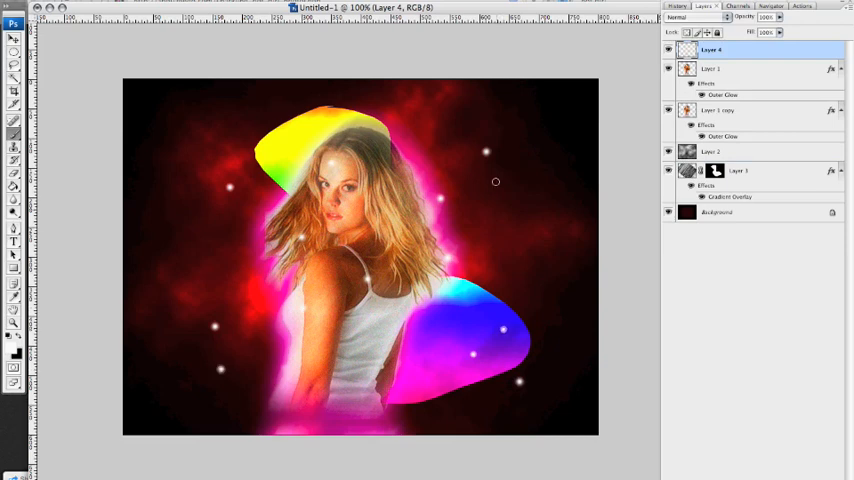
{"action": "mouse_move", "coordinate": [558, 129]}
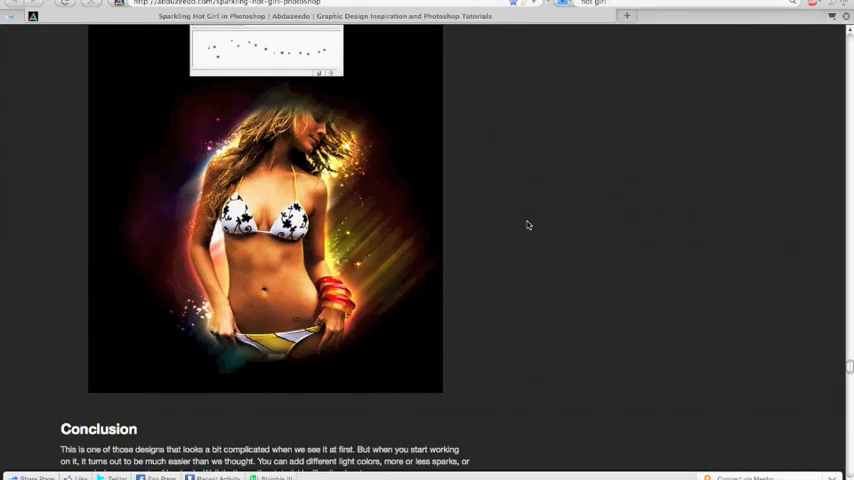
{"action": "mouse_move", "coordinate": [666, 394]}
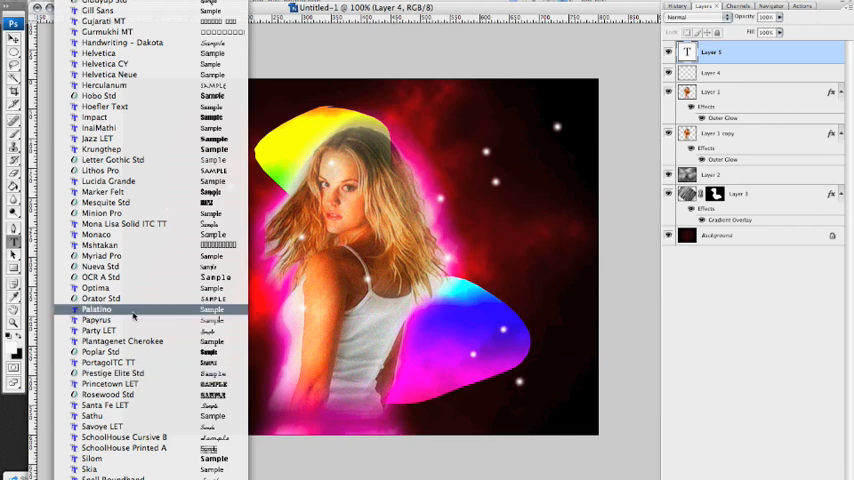
{"action": "mouse_move", "coordinate": [157, 160]}
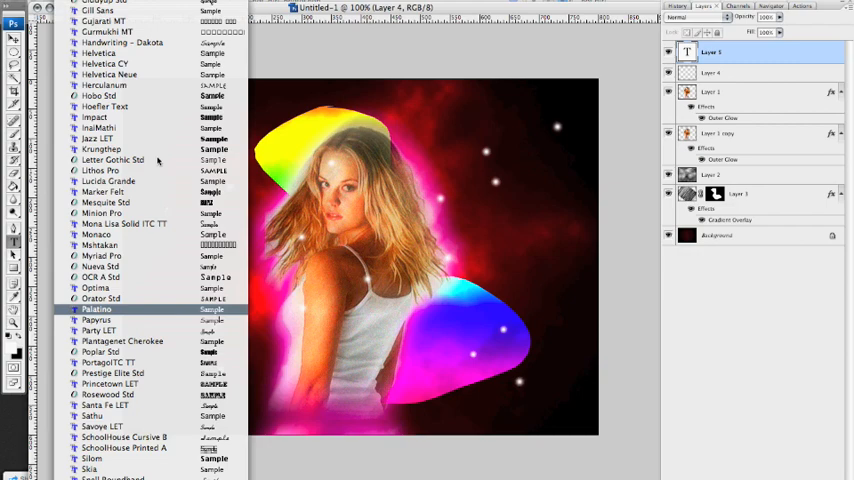
- Set the text layer to an ornaments font and pick a new text colour
{"action": "left_click", "coordinate": [110, 161]}
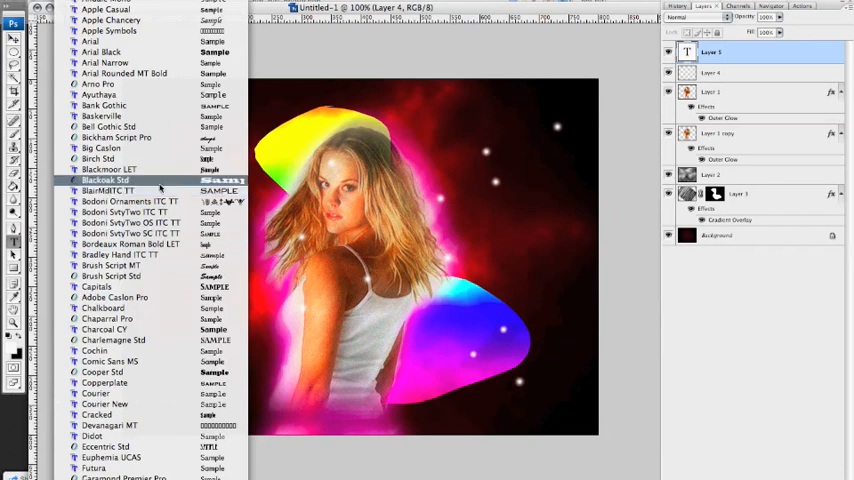
{"action": "left_click", "coordinate": [125, 201]}
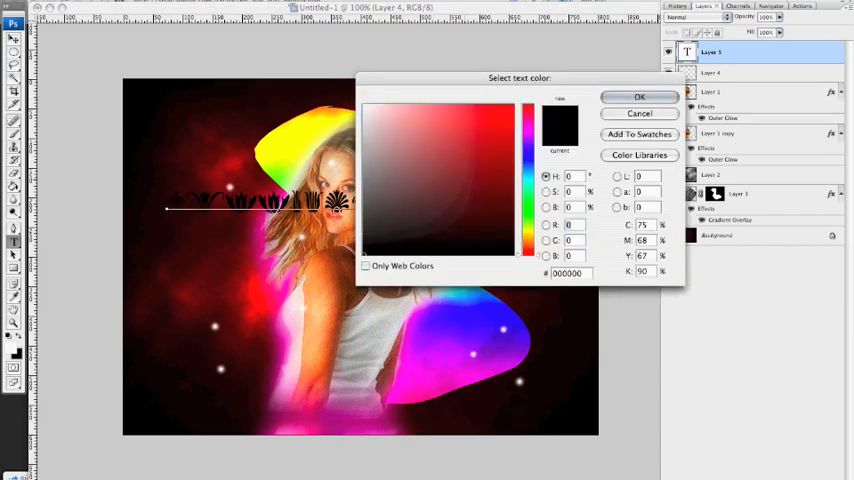
{"action": "left_click", "coordinate": [639, 99]}
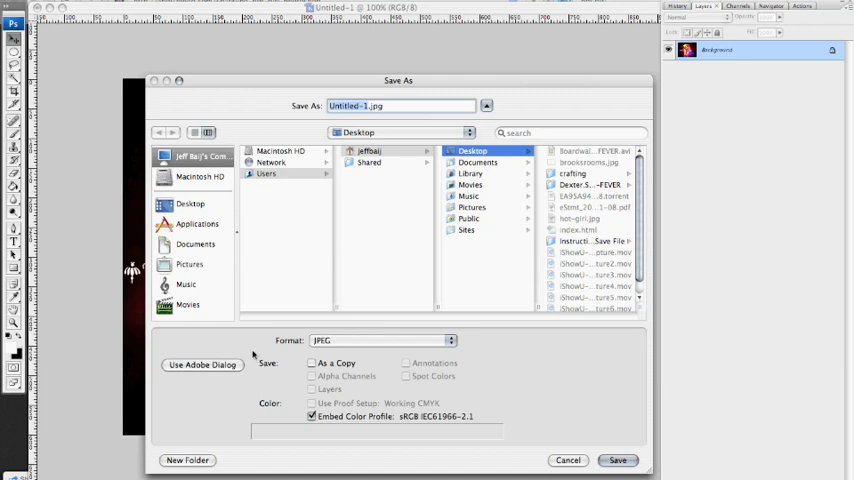
{"action": "mouse_move", "coordinate": [416, 290]}
{"action": "type", "text": "whateverthefuckyouwant"}
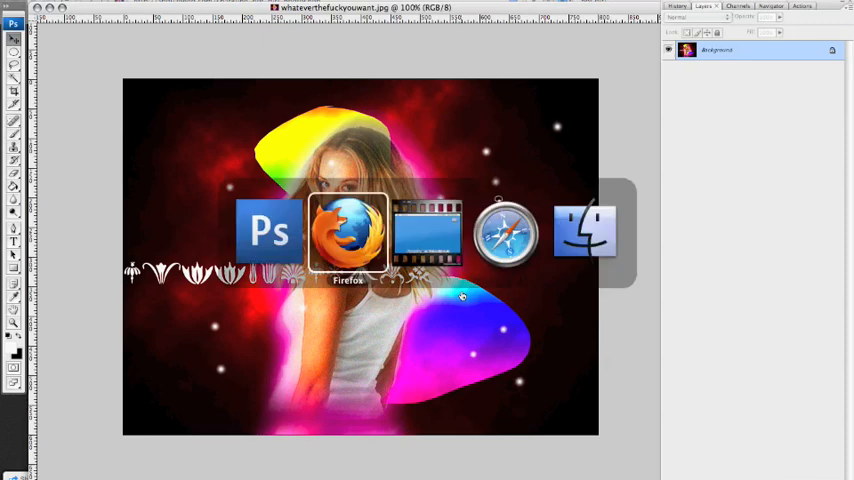
{"action": "mouse_move", "coordinate": [270, 230]}
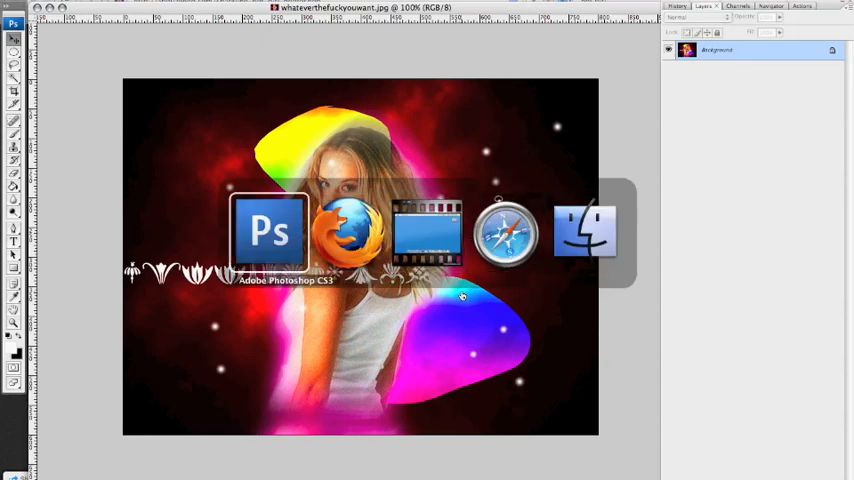